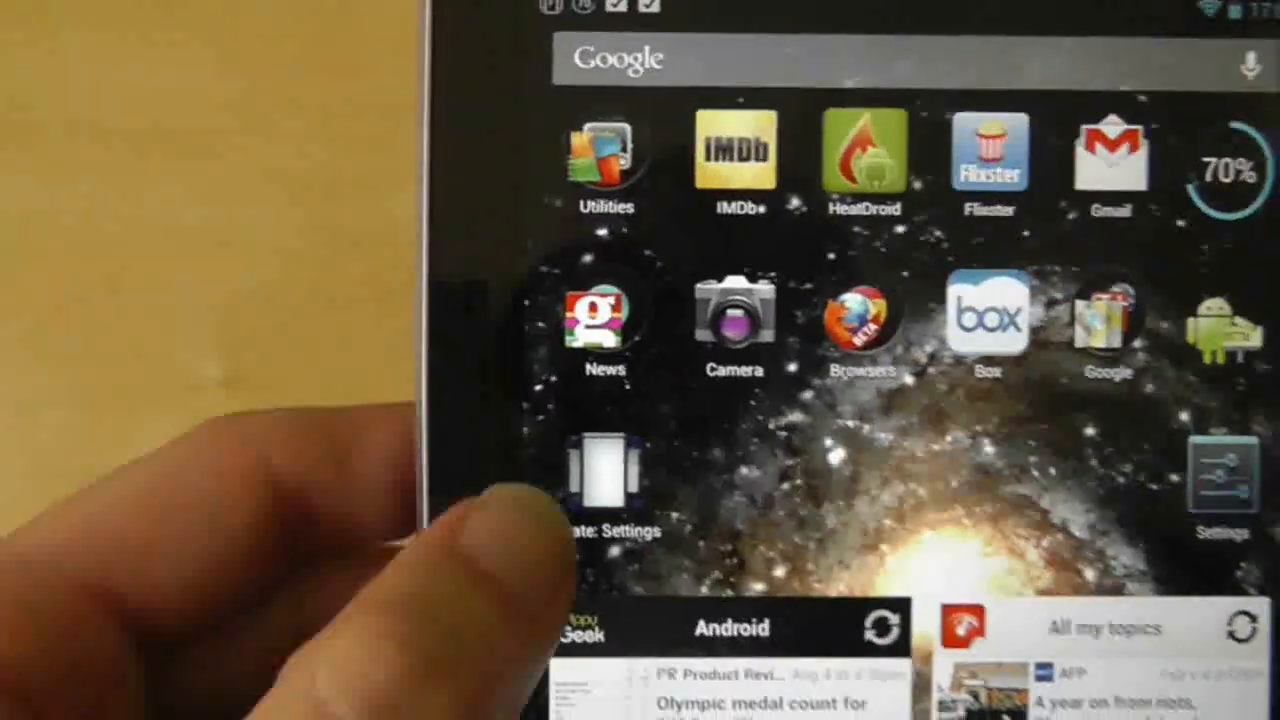
{"action": "left_click", "coordinate": [604, 476]}
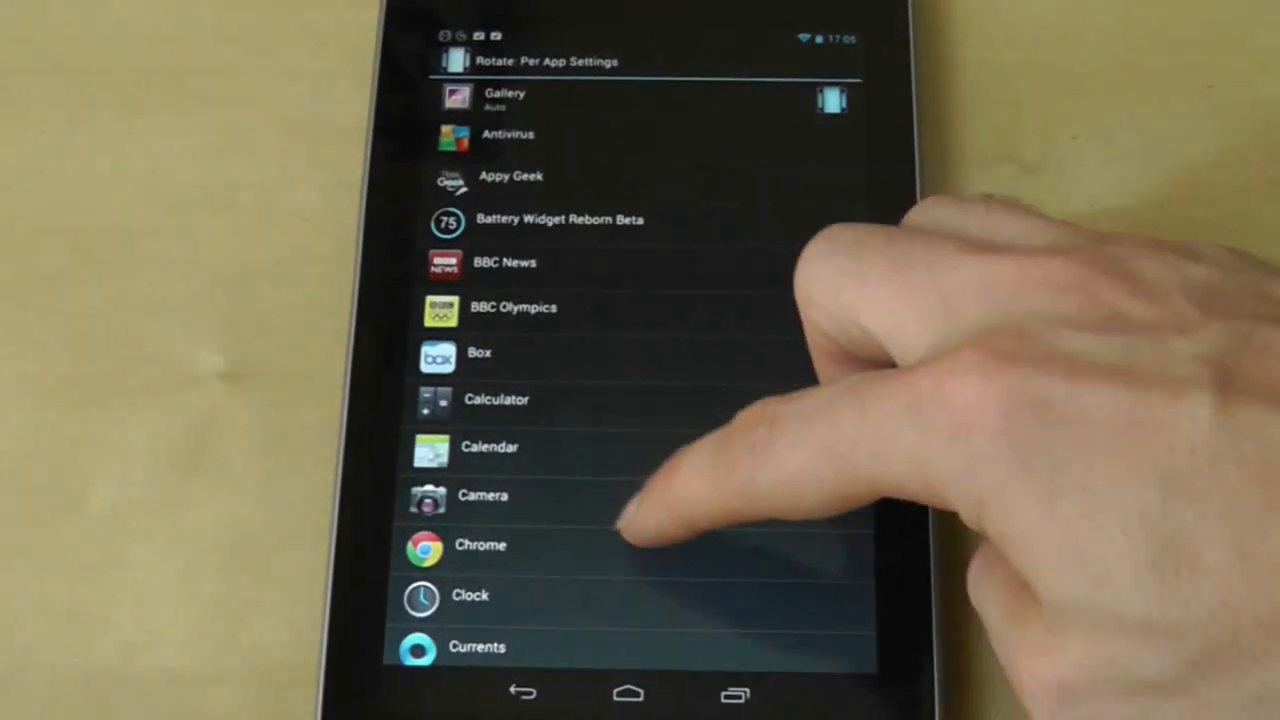
{"action": "scroll", "scroll_direction": "down", "scroll_amount": 3}
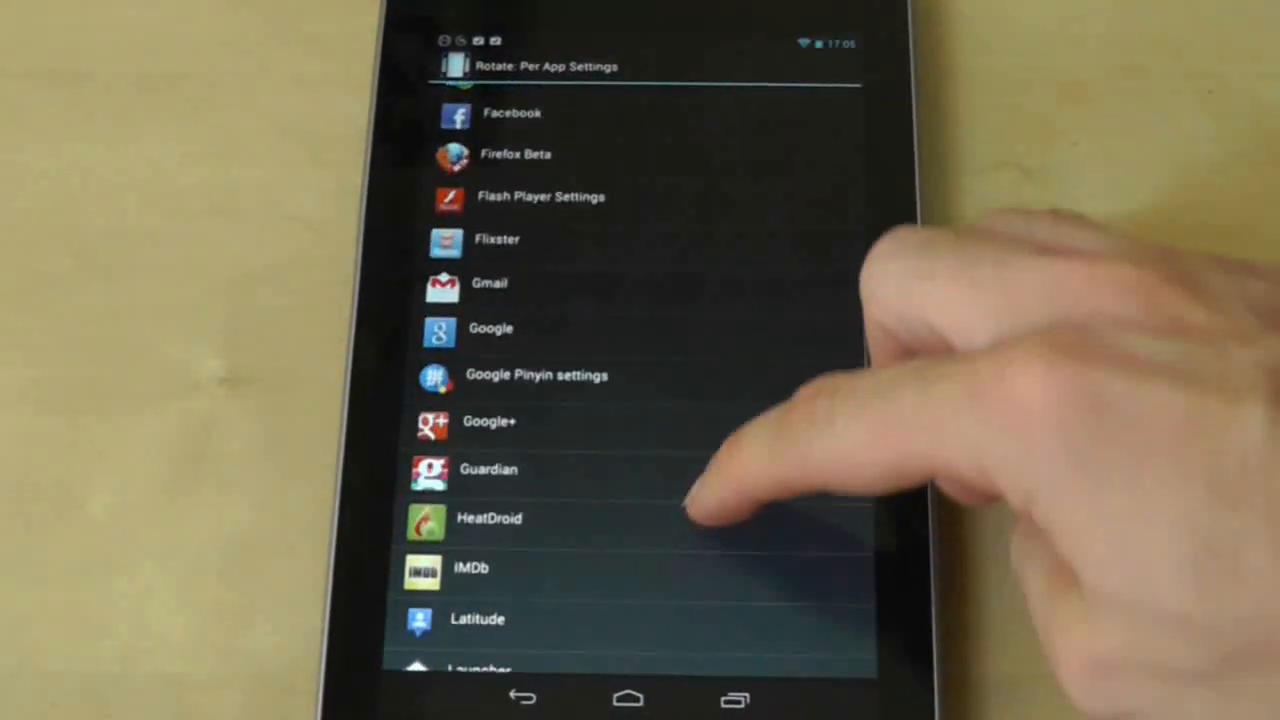
{"action": "scroll", "scroll_direction": "down", "scroll_amount": 3}
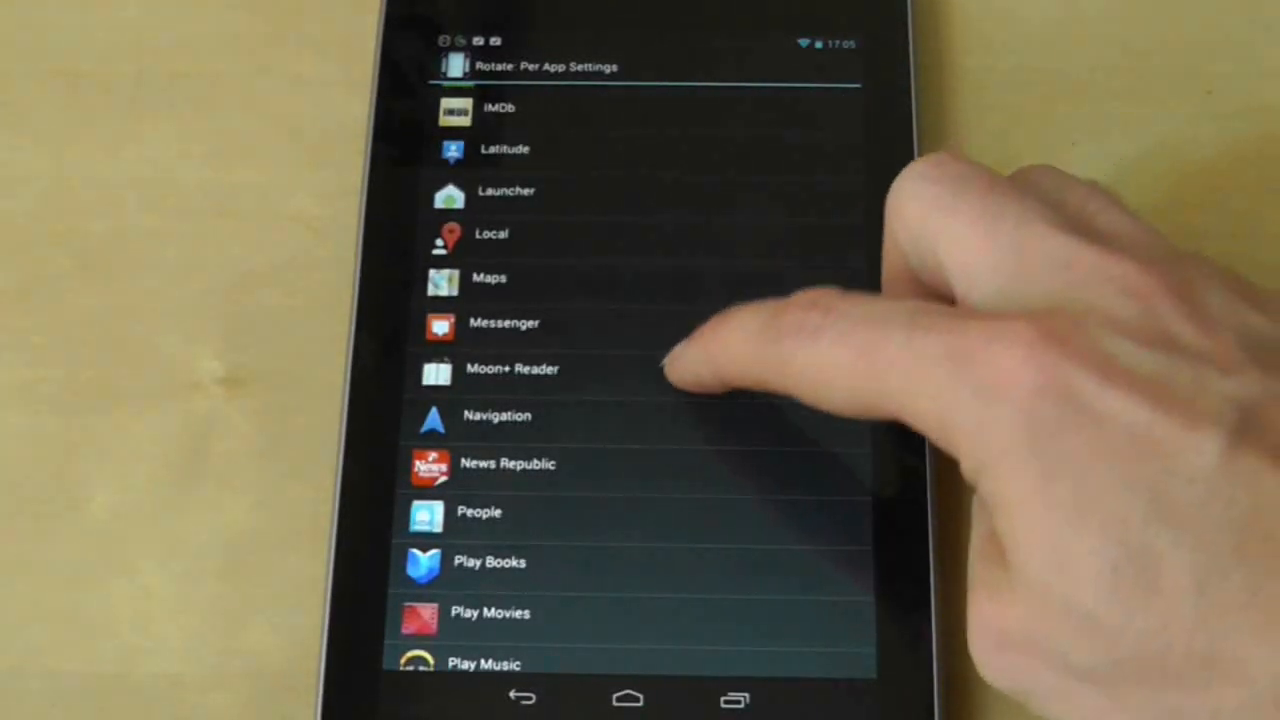
{"action": "left_click", "coordinate": [498, 108]}
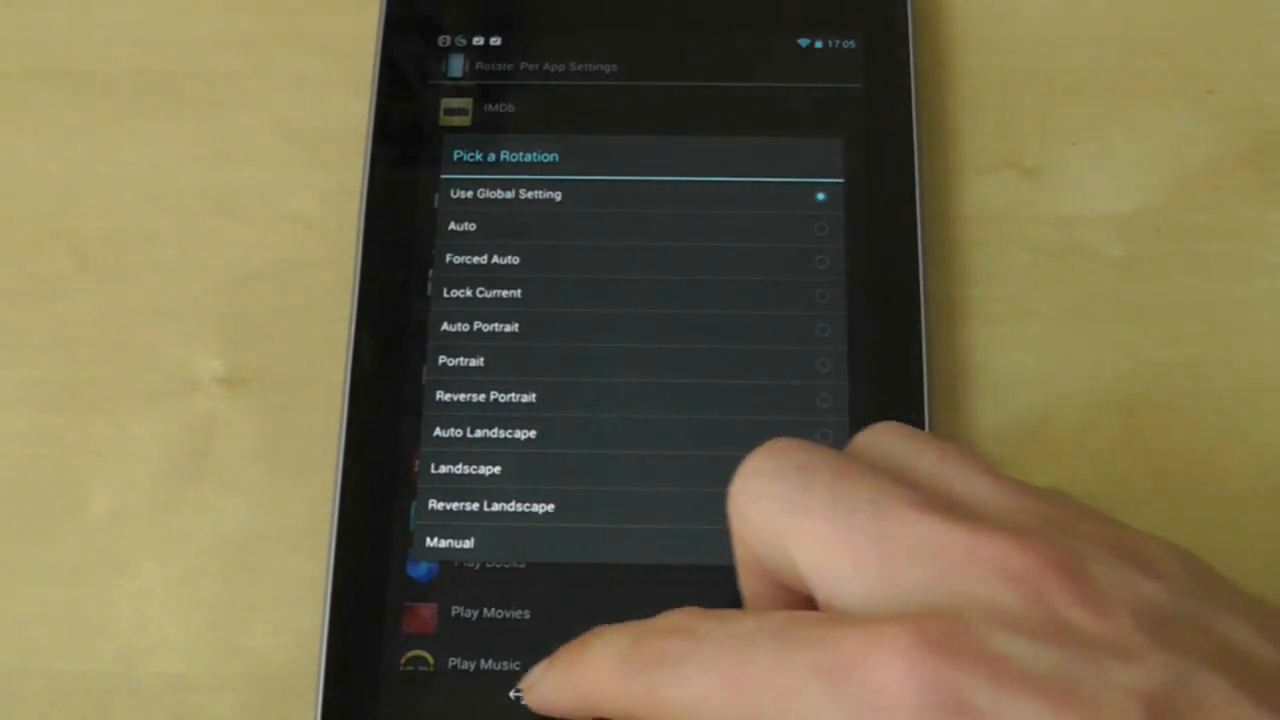
{"action": "left_click", "coordinate": [520, 696]}
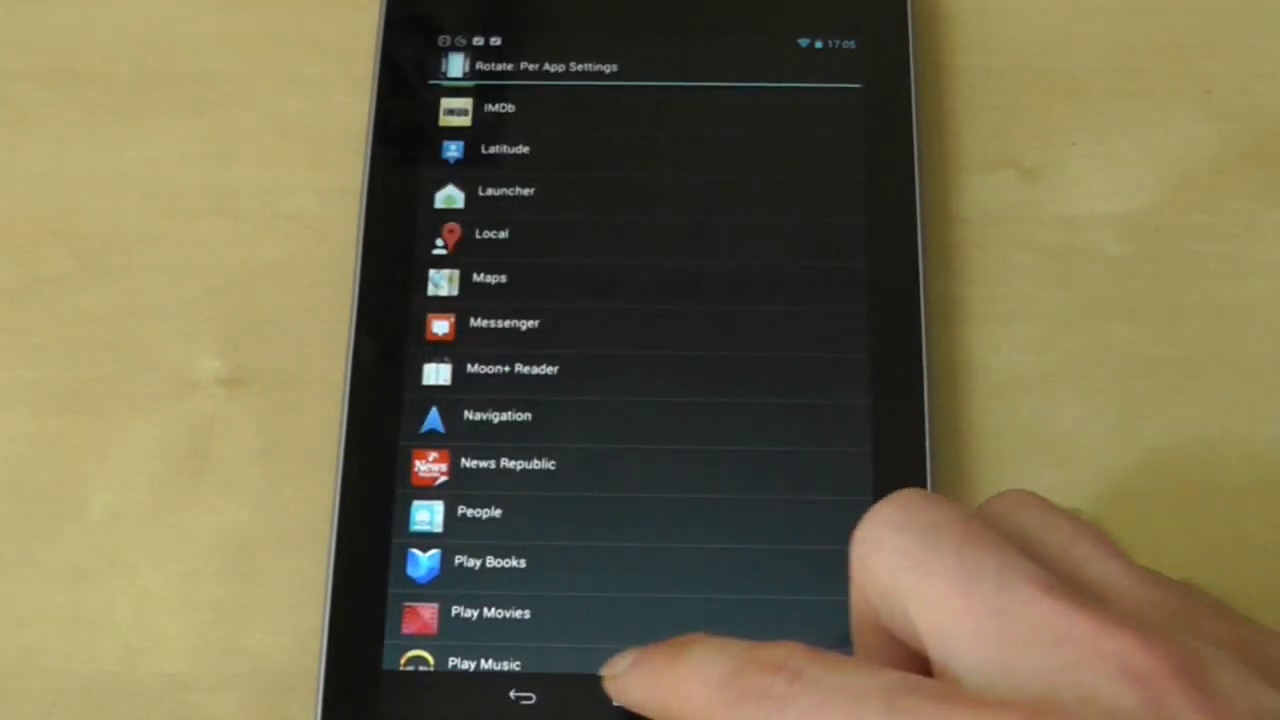
{"action": "left_click", "coordinate": [522, 696]}
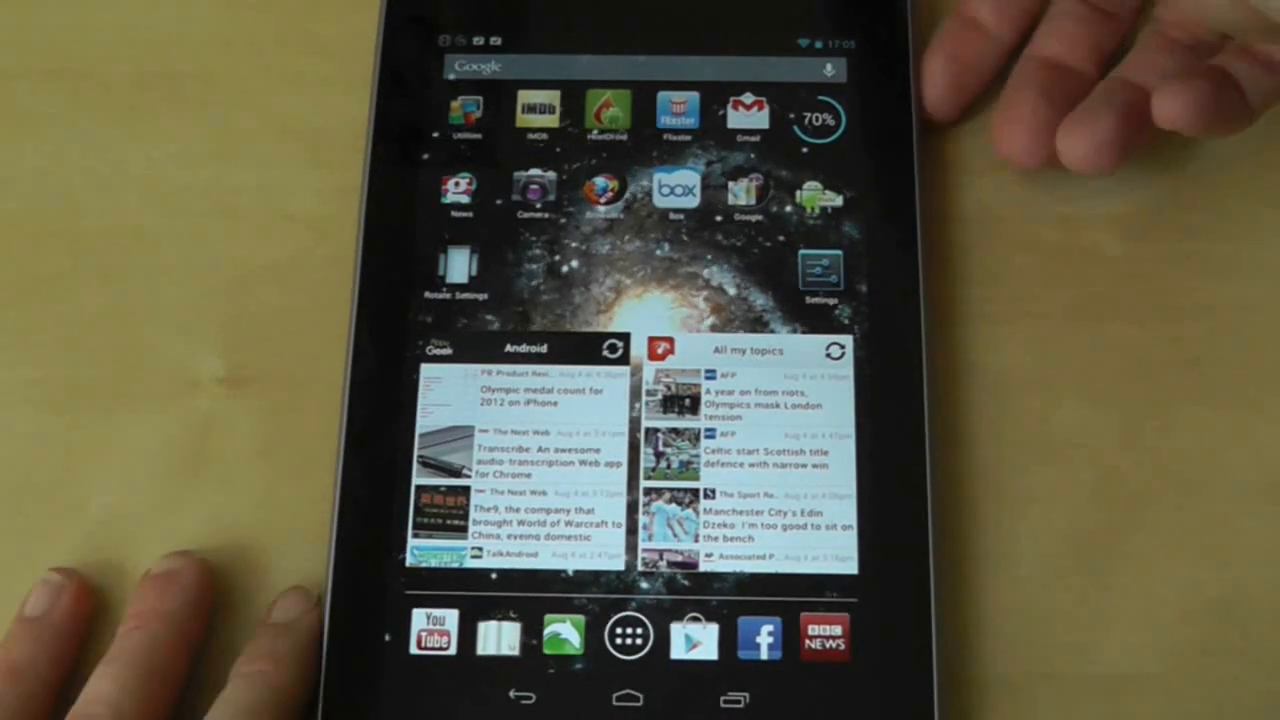